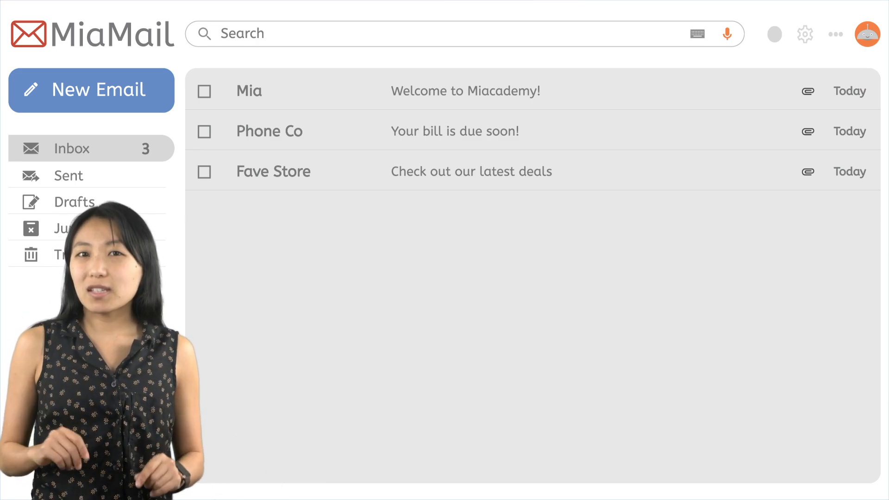
- Open a blank Compose New Email form with the New Email button
click(91, 90)
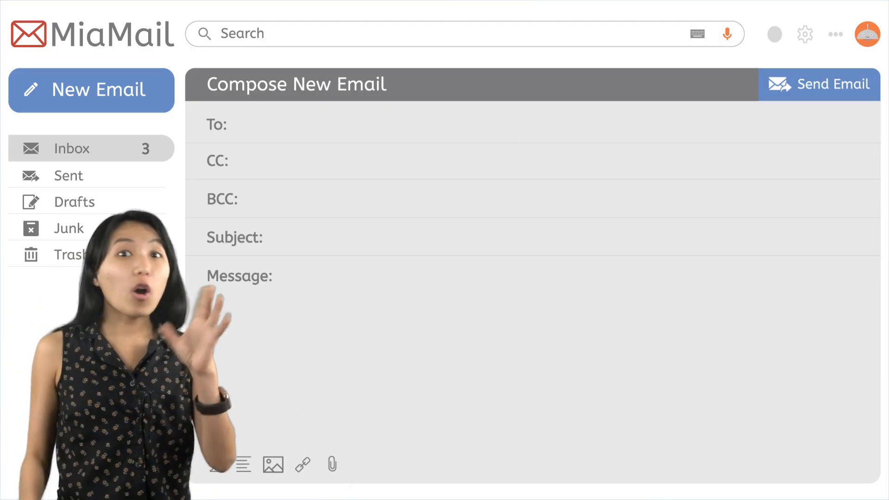
- Write the message asking if they want to be in a Computer Skills video
text(U wanna be in a)
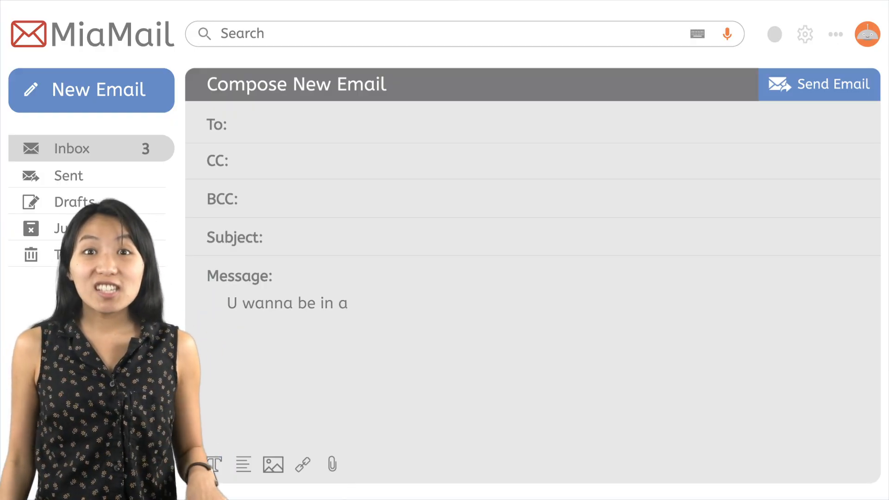
text(comp skills vid?)
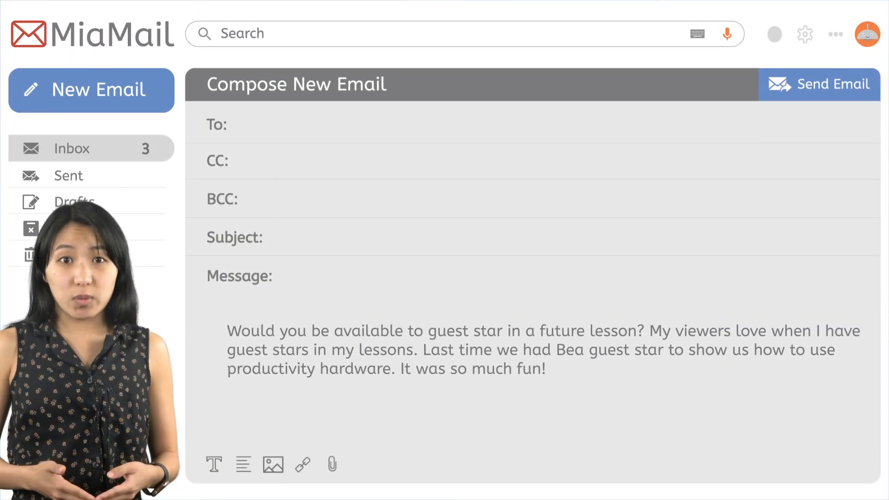
- Add the greeting 'What's up, Justin,' and a 'Thanks, Caroline' sign-off to the message
text(What's up, Justin,)
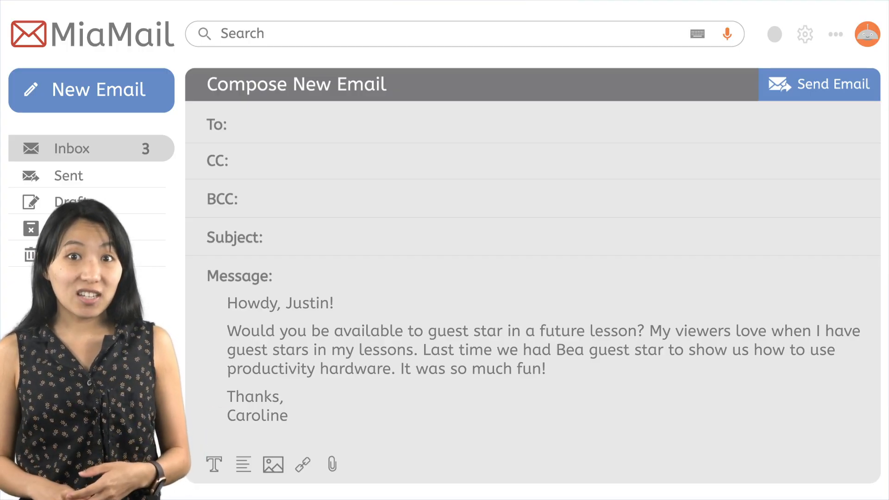
text(https://miacademy.co/video/life-skills/cms/presentation-soft.html)
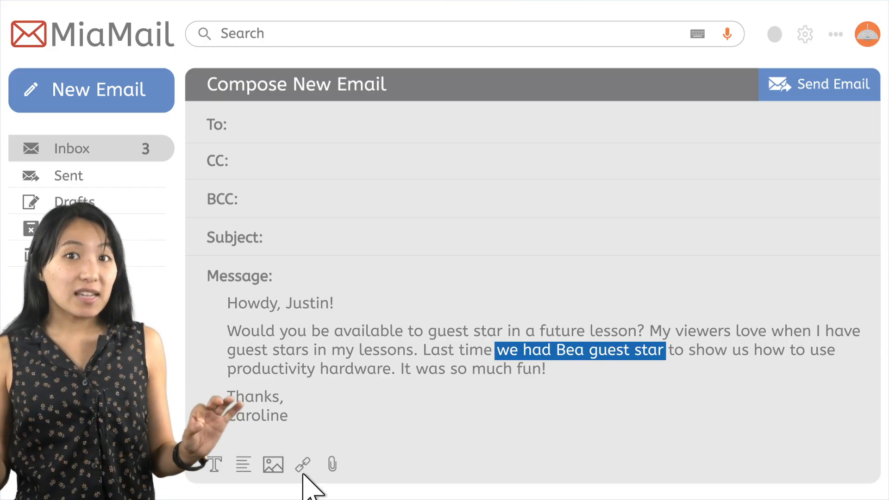
- Link 'we had Bea guest star' to the life-skills presentation video URL
click(303, 465)
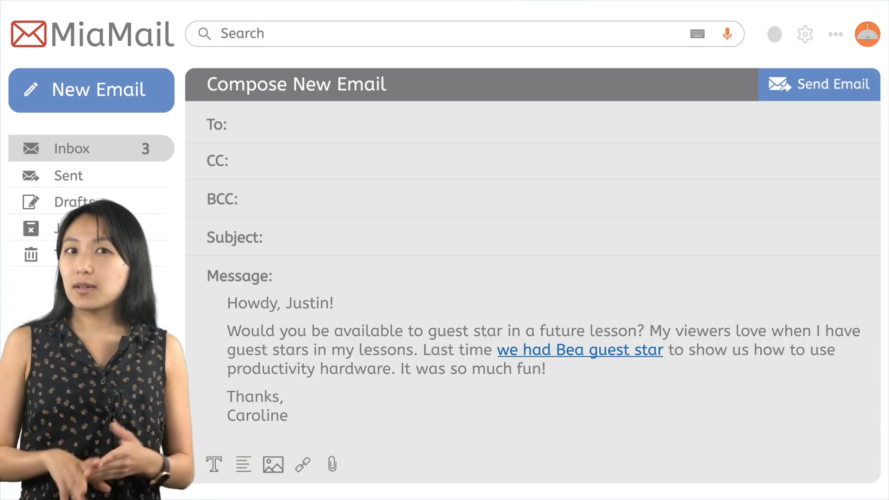
mouse_move(331, 465)
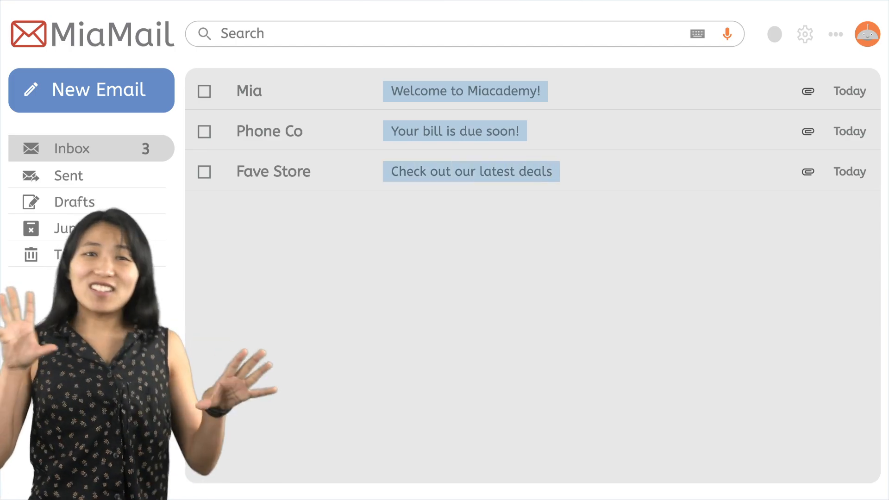
- Return to the draft's Subject field with the message intact
click(91, 90)
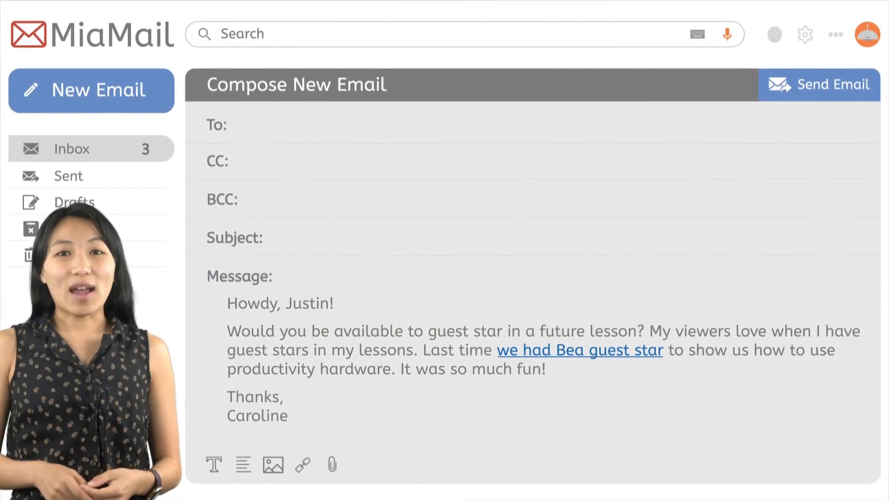
- Enter subject 'Guest star in Computer Skills?' and change 'hardware' to 'software' in the message
text(Guest star)
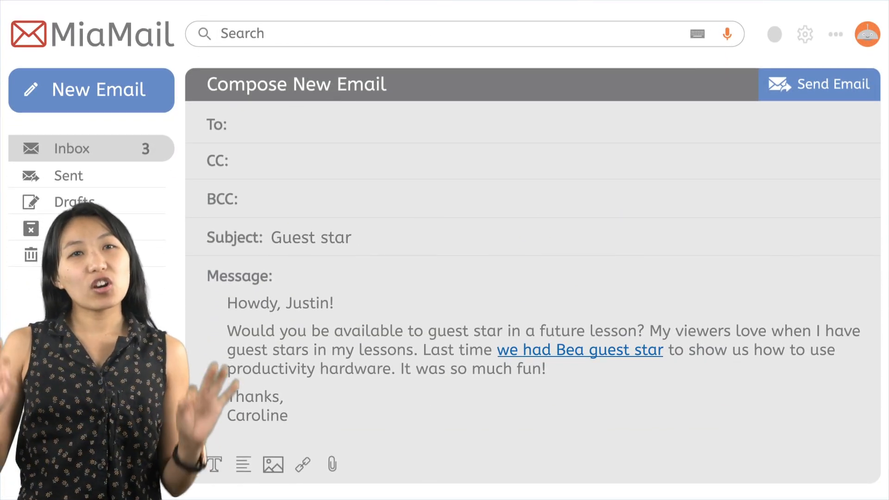
text(in Computer Skills?)
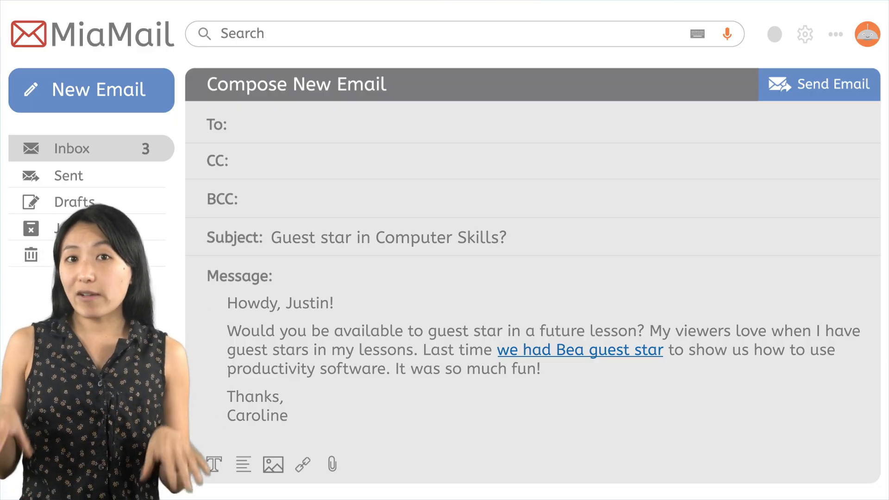
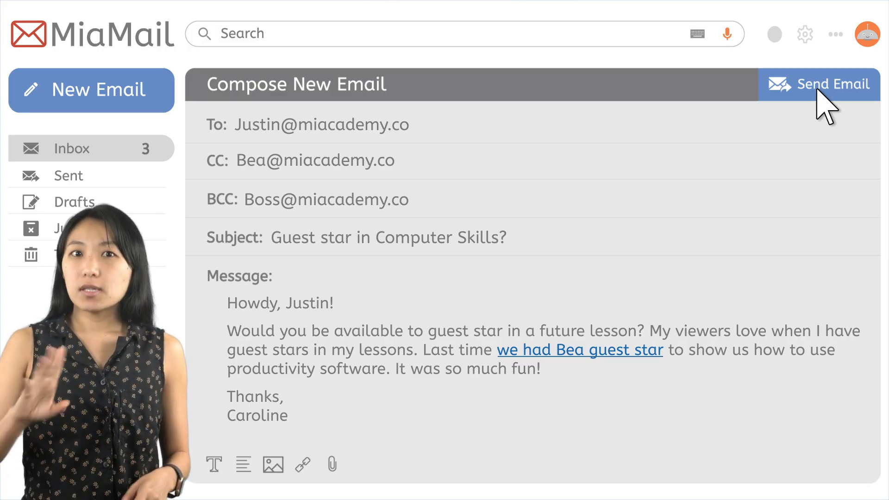
- Send the guest star email, then open Mia's 'Welcome to Miacademy!' email
click(834, 83)
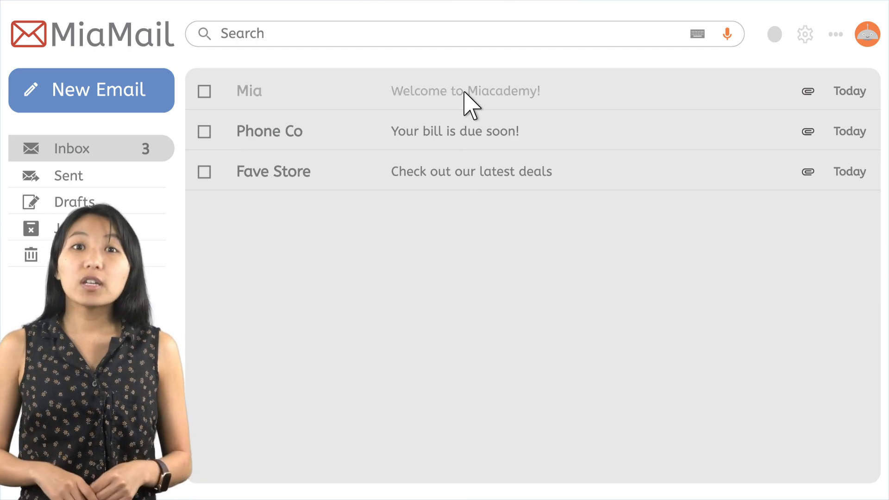
click(465, 91)
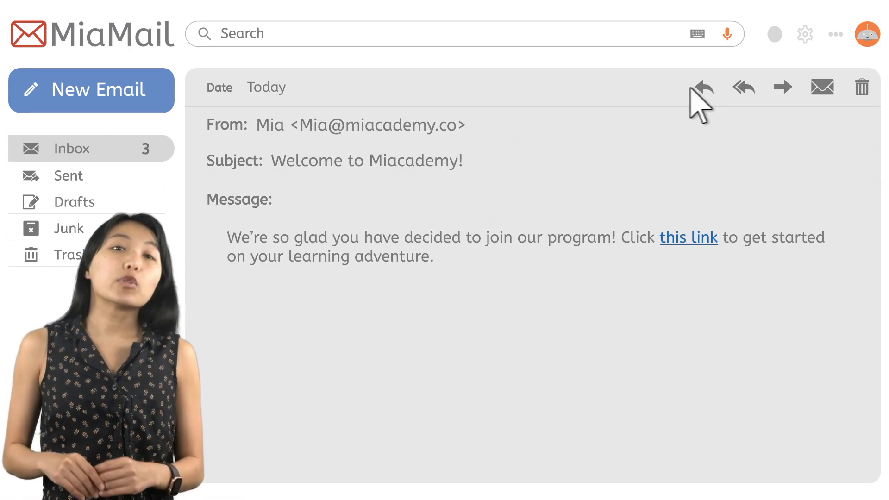
click(701, 87)
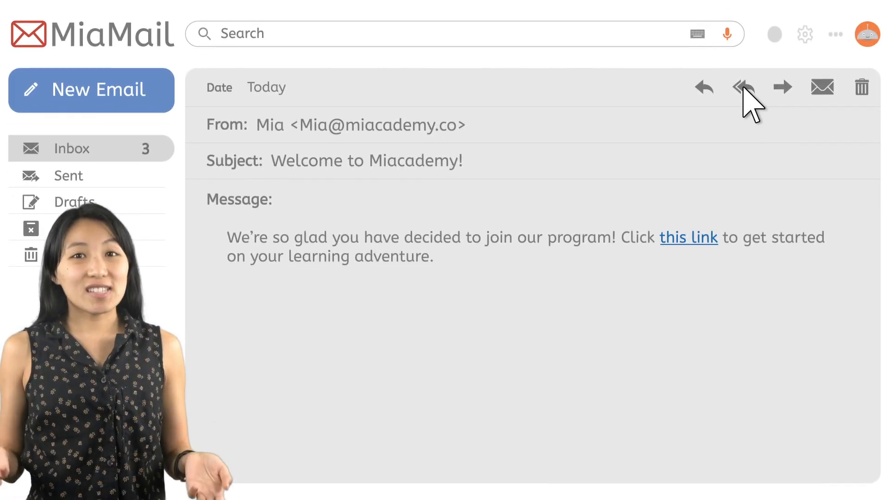
- Preview a reply-all draft, then start a forward of the welcome email
click(745, 87)
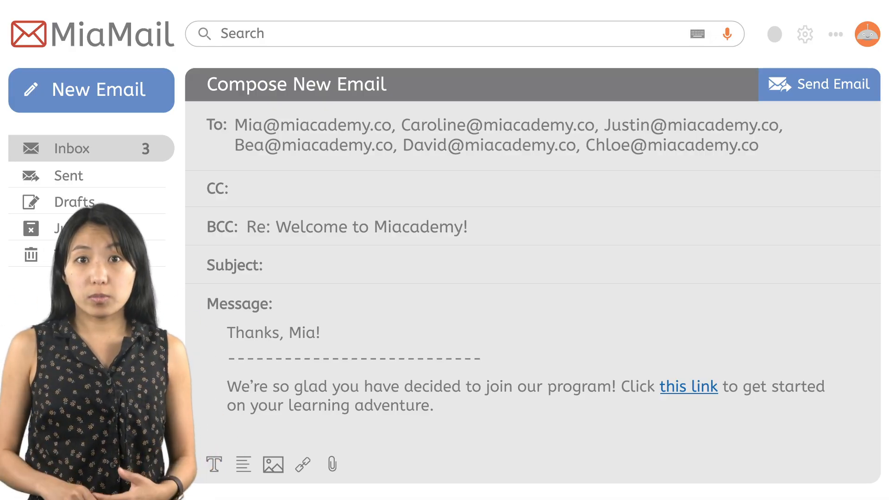
click(828, 84)
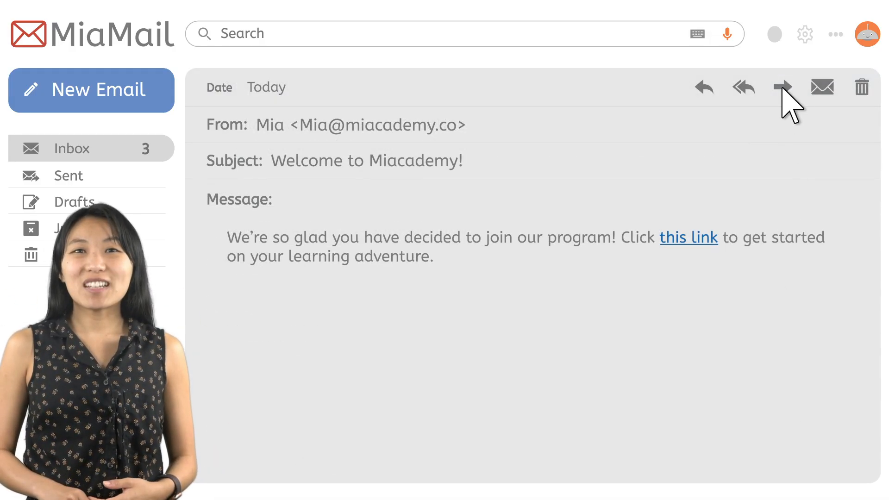
click(783, 87)
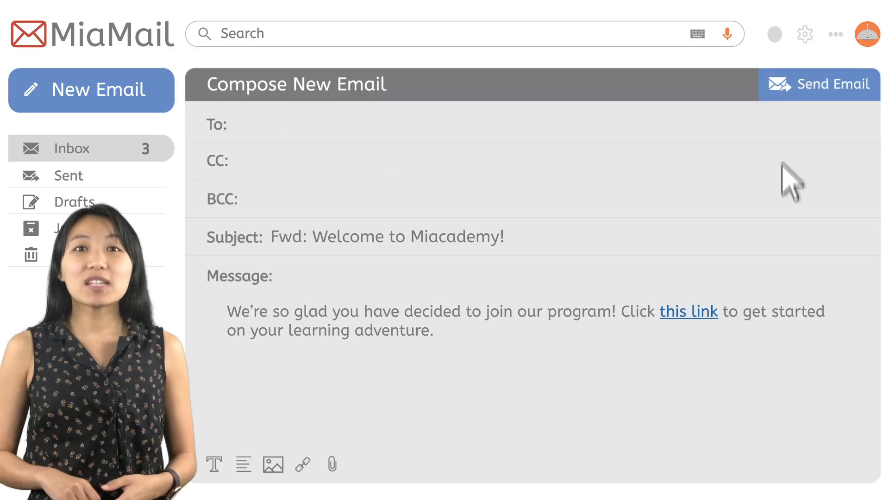